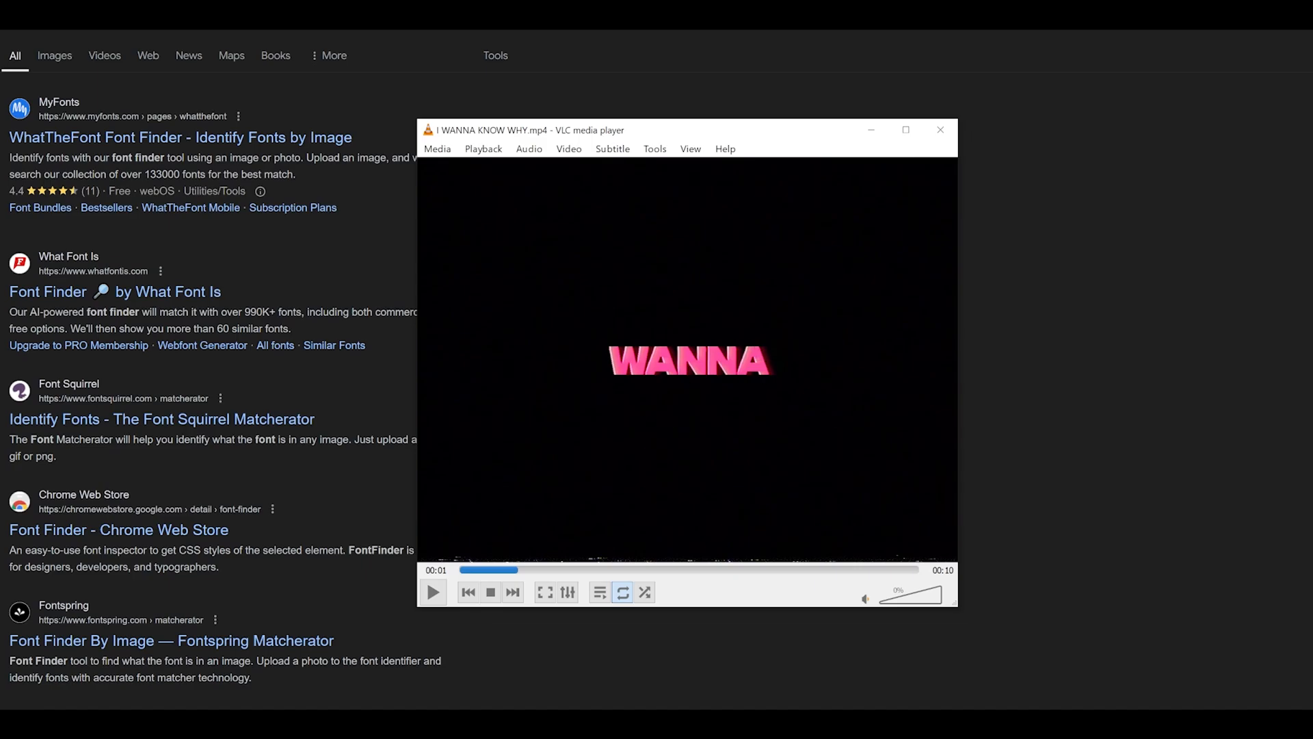
{"action": "mouse_move", "coordinate": [688, 399]}
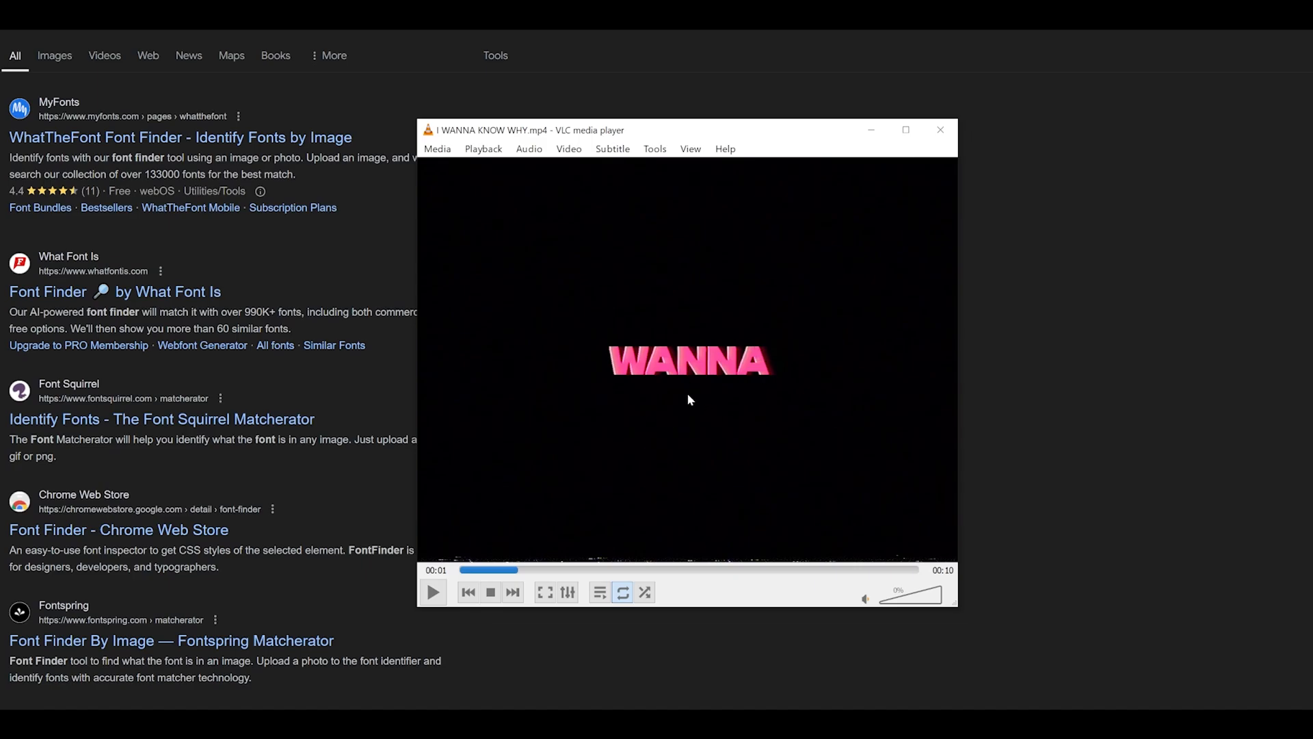
- Snip a screen region framing just the pink WANNA title in the paused VLC frame
{"action": "key", "text": "Win+Shift+s"}
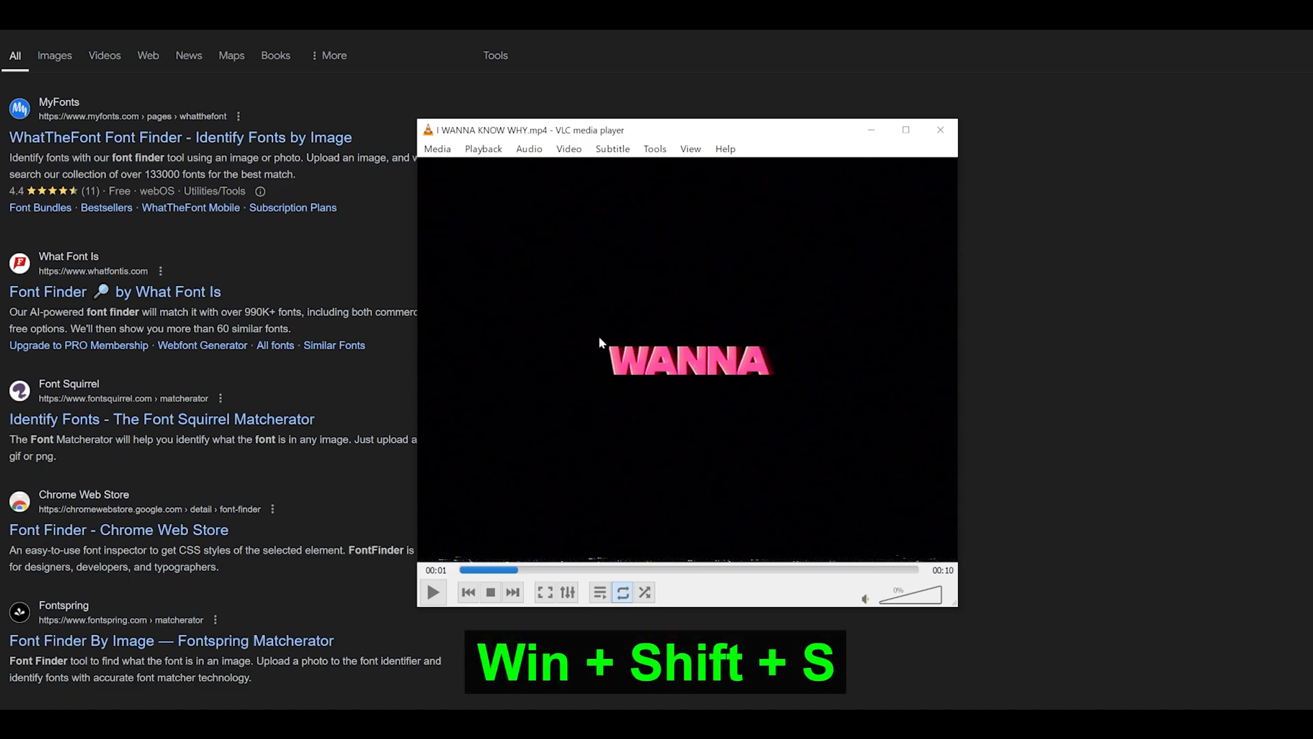
{"action": "left_click_drag", "start_coordinate": [597, 343], "coordinate": [743, 382]}
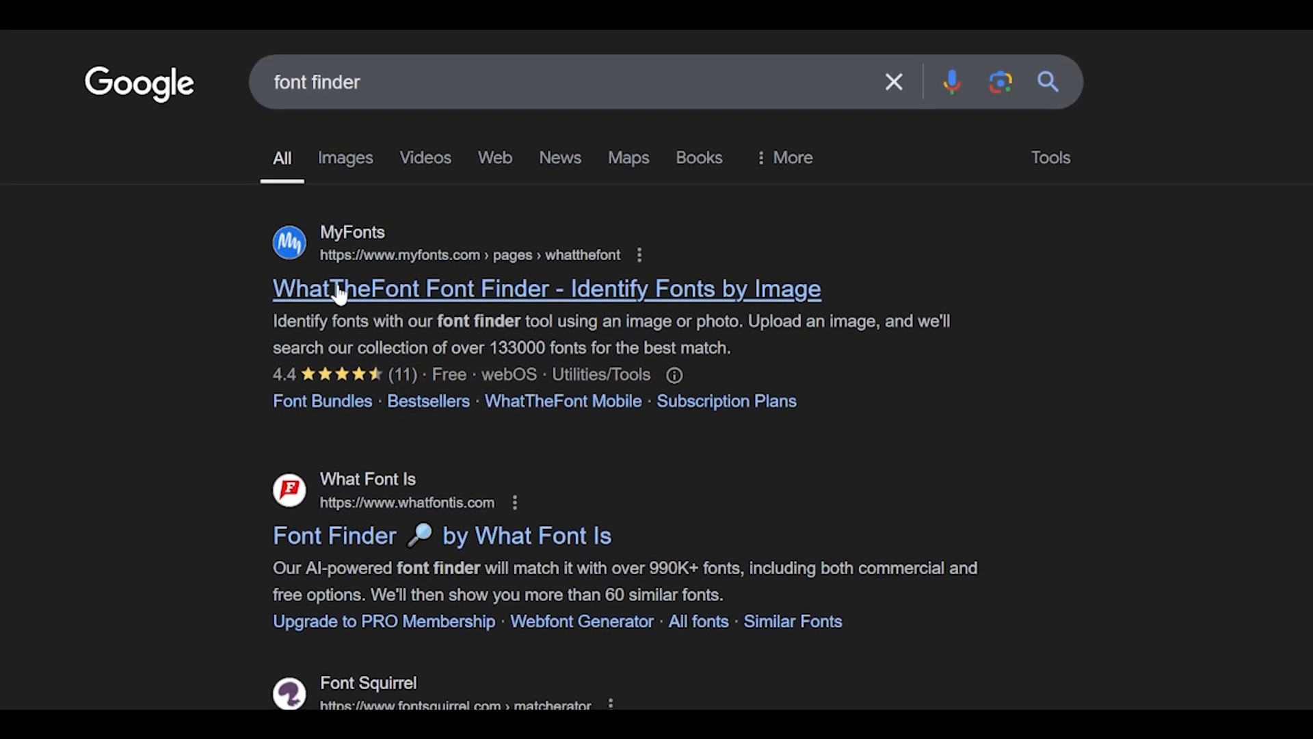
- Scroll the 'font finder' results to reach the WhatTheFont Font Finder link
{"action": "scroll", "scroll_direction": "down", "scroll_amount": 3}
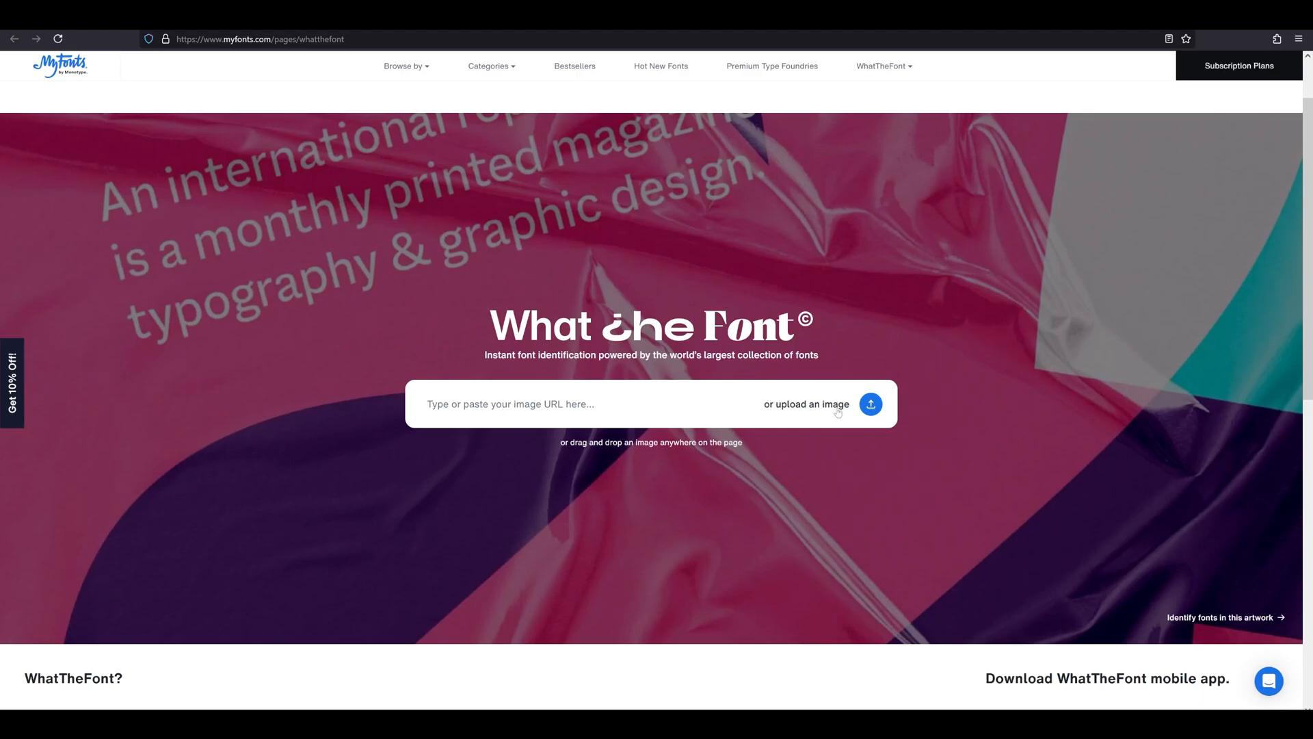
- Paste the WANNA screenshot into WhatTheFont's image box and submit it for analysis
{"action": "left_click", "coordinate": [870, 404]}
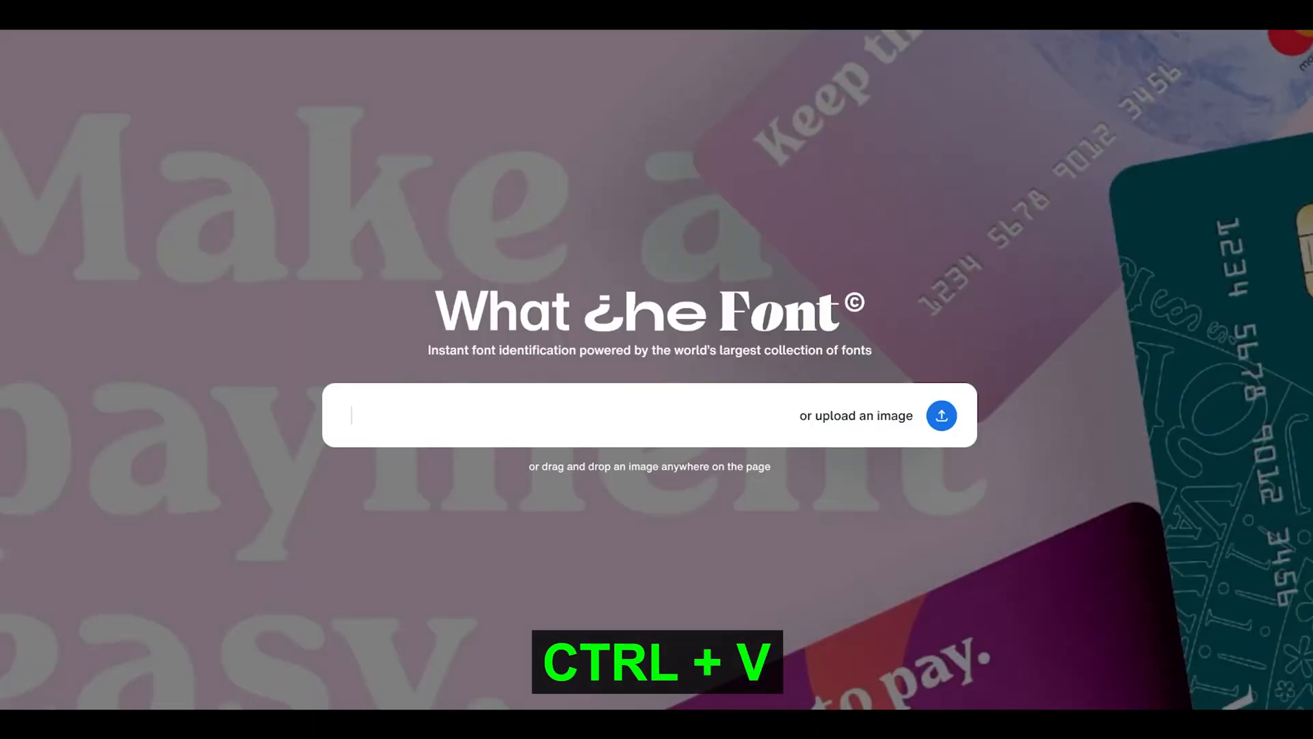
{"action": "key", "text": "ctrl+v"}
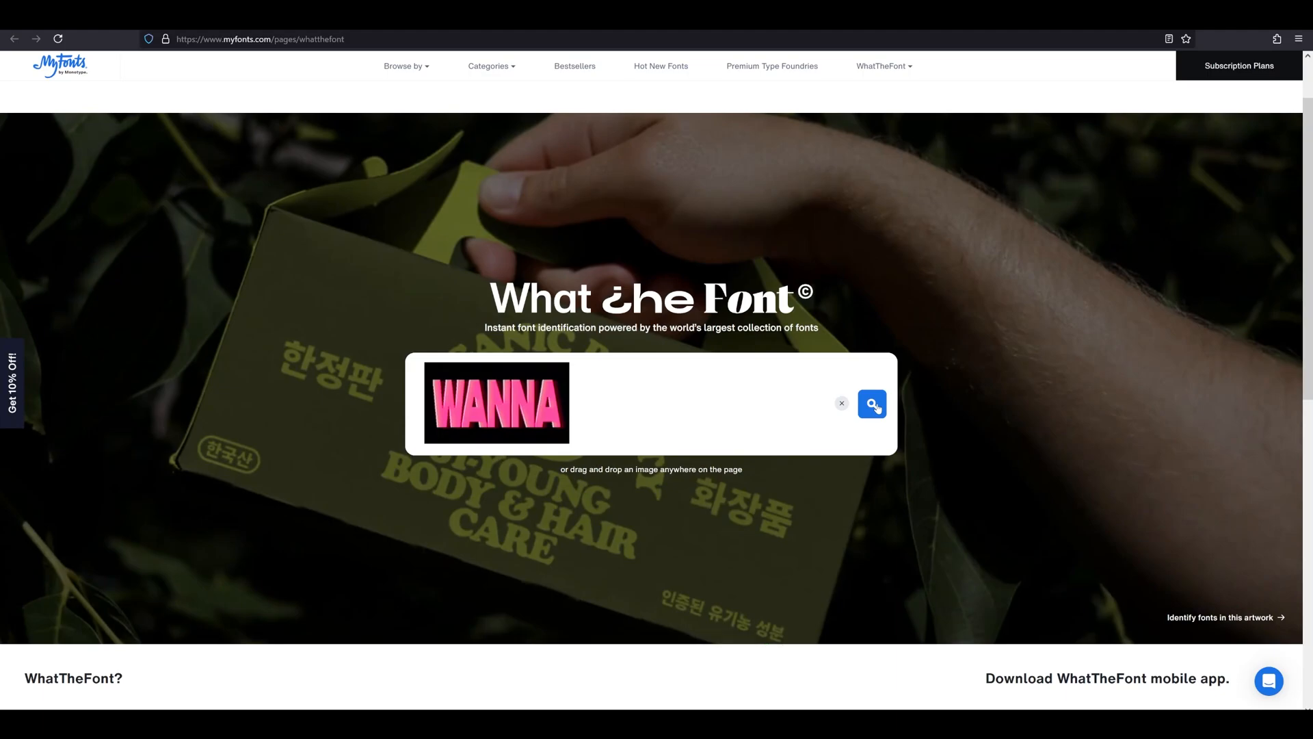
{"action": "left_click", "coordinate": [871, 404]}
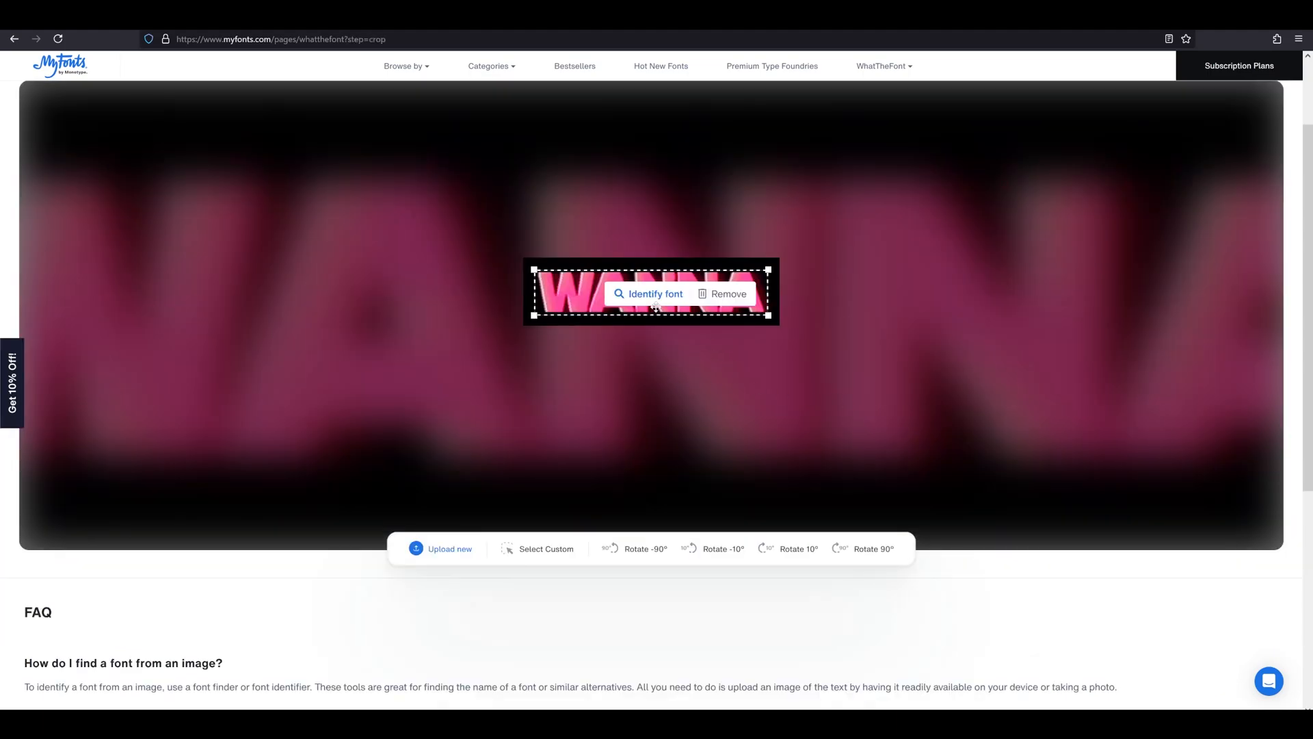
- Identify the font of the cropped WANNA lettering, yielding Integral CF Heavy as top match
{"action": "left_click", "coordinate": [653, 293]}
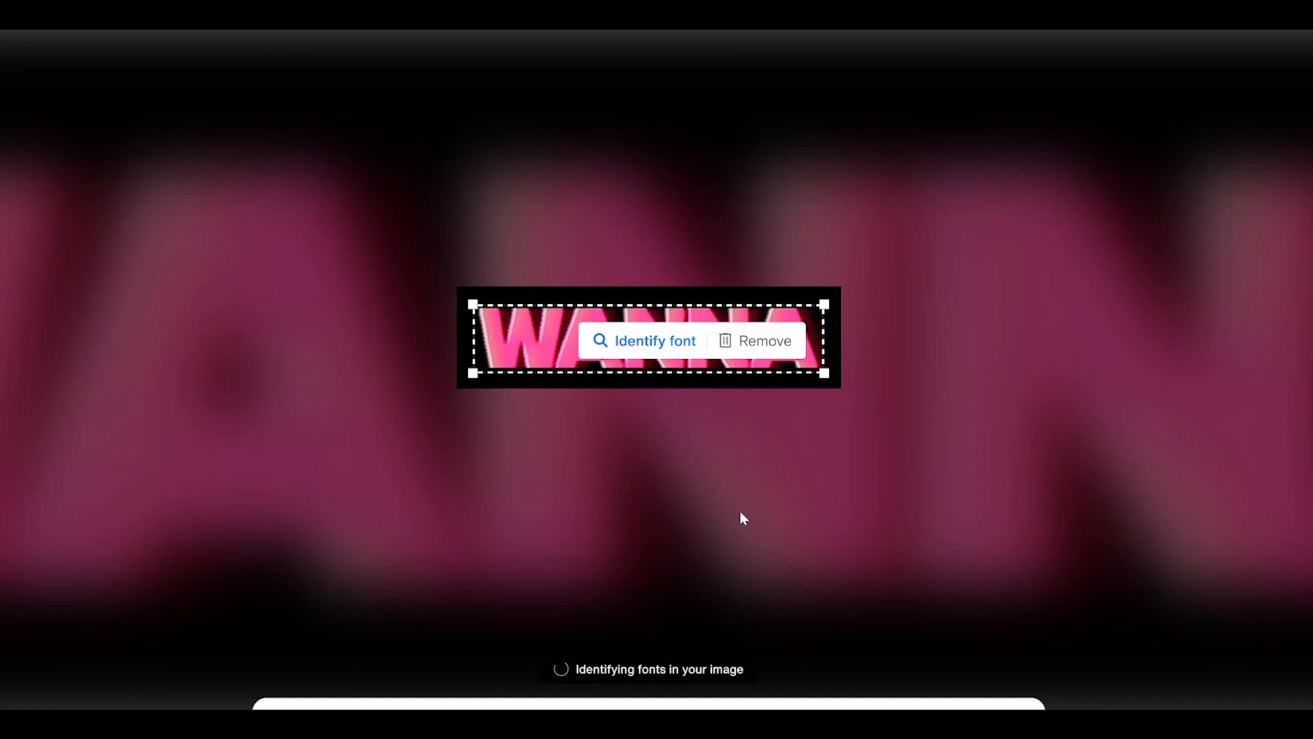
{"action": "left_click", "coordinate": [655, 341]}
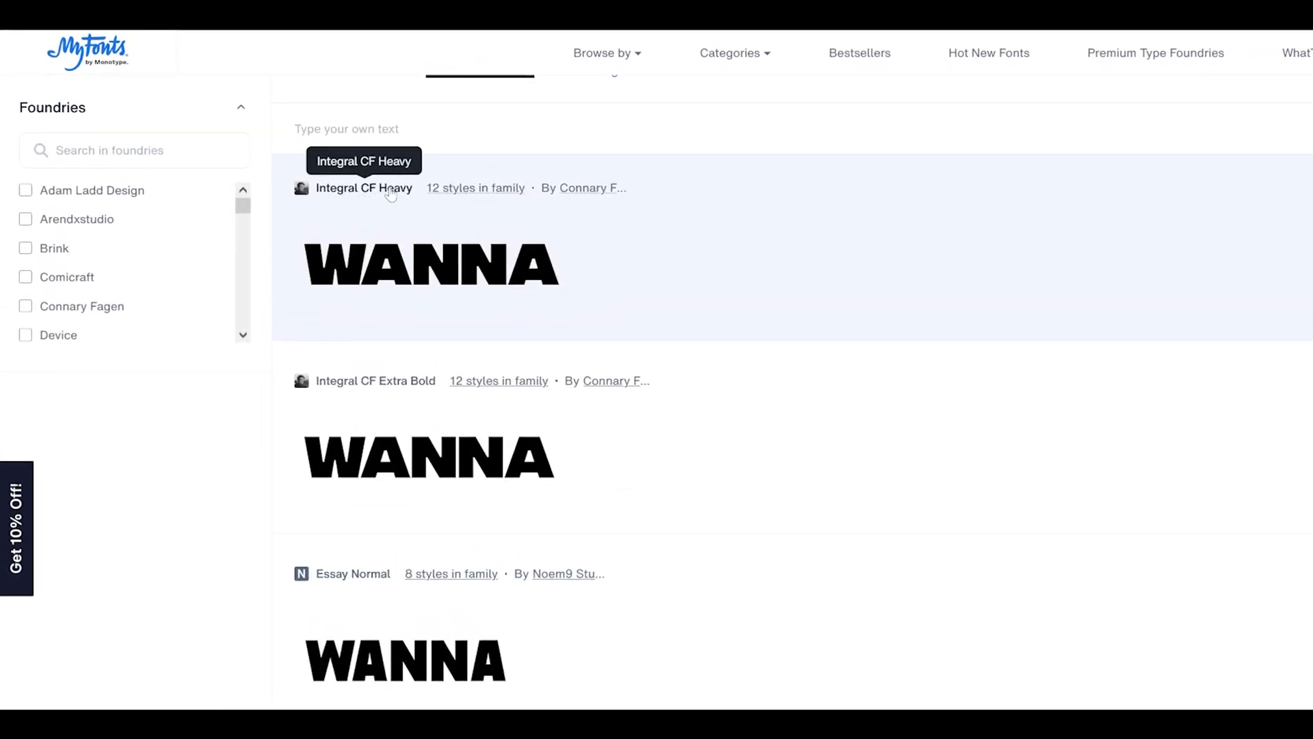
{"action": "scroll", "scroll_direction": "down", "scroll_amount": 3}
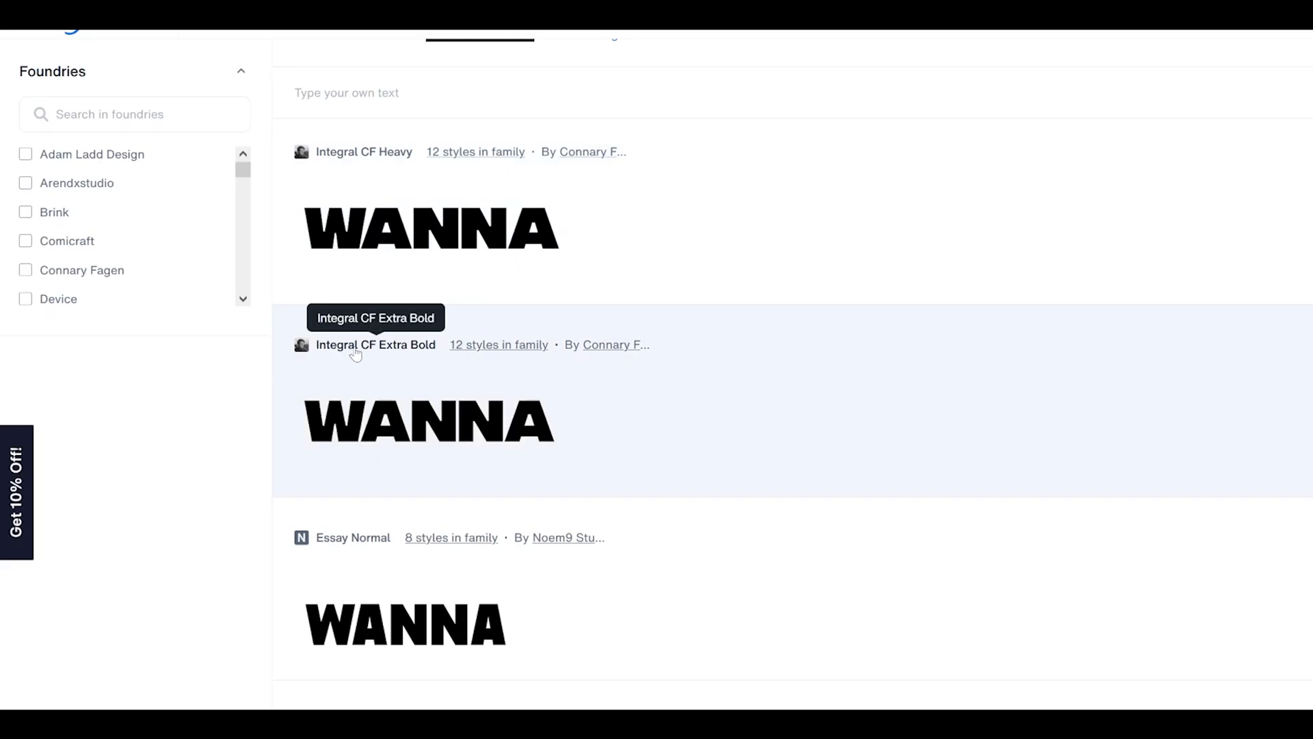
{"action": "scroll", "scroll_direction": "down", "scroll_amount": 3}
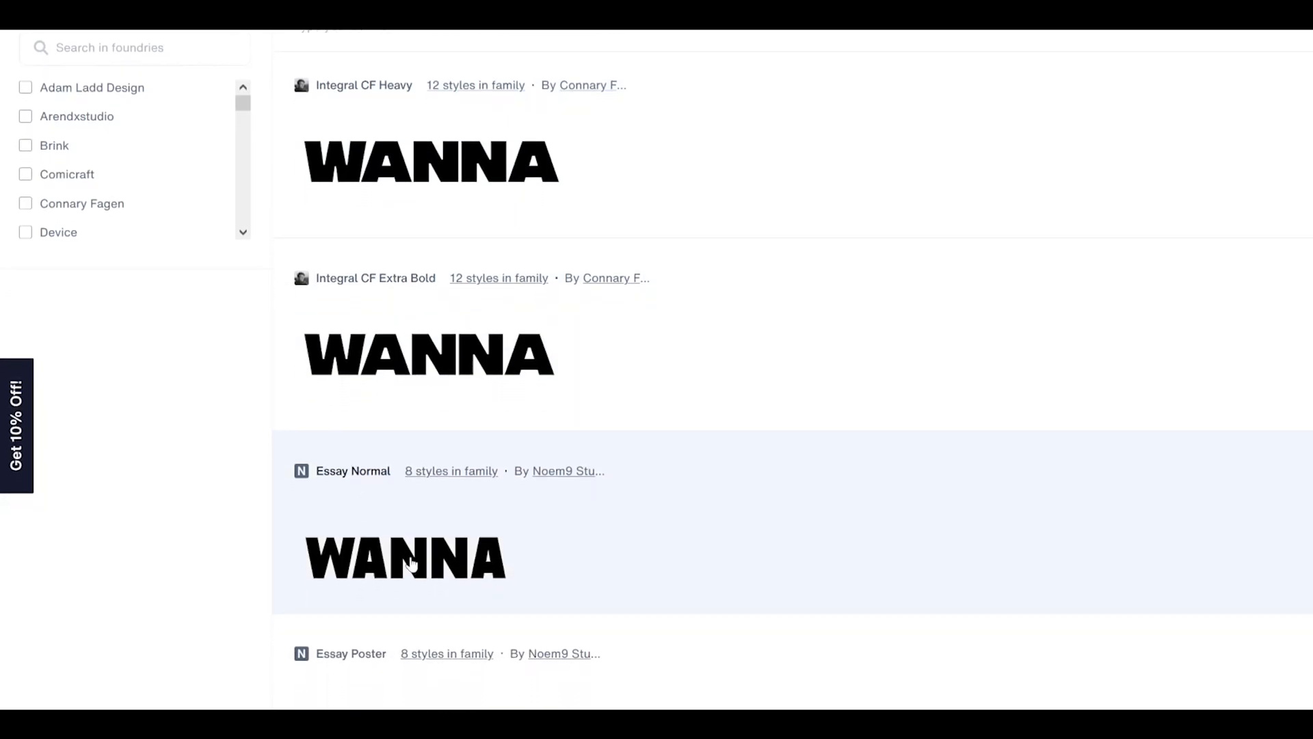
{"action": "scroll", "scroll_direction": "down", "scroll_amount": 3}
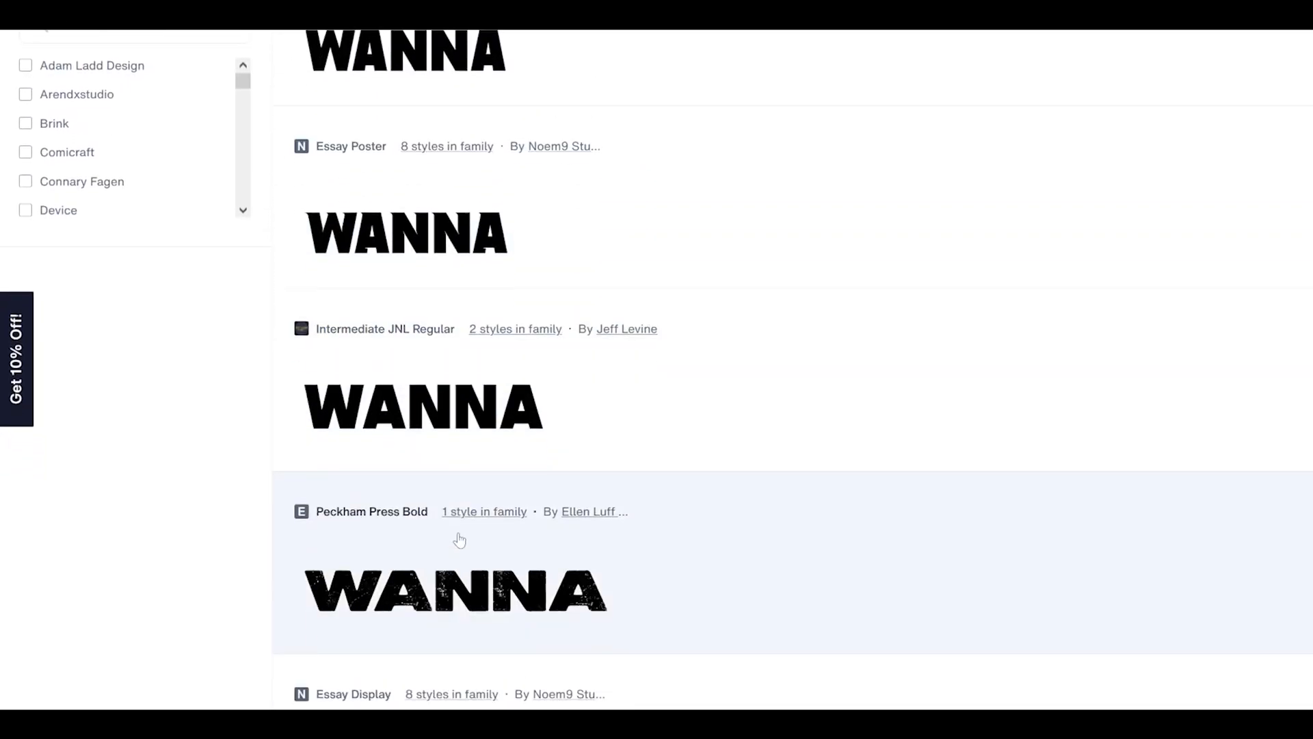
{"action": "scroll", "scroll_direction": "up", "scroll_amount": 3}
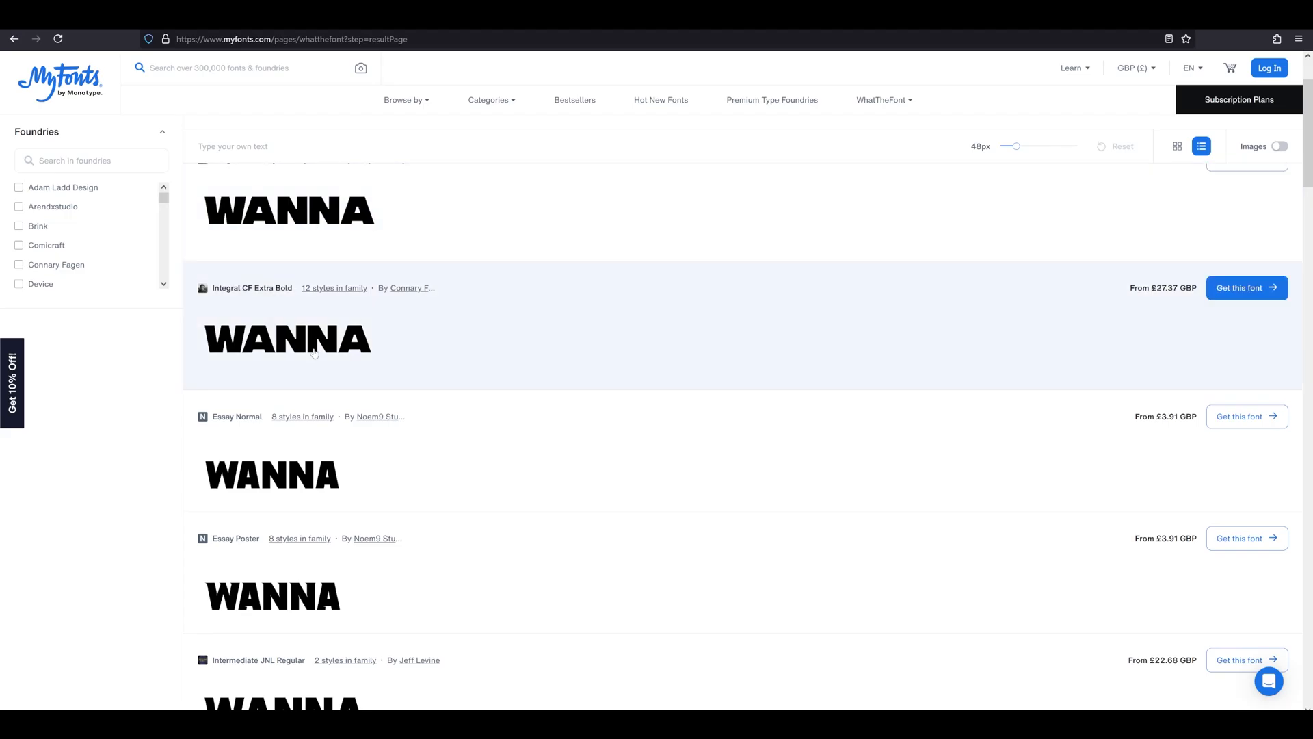
{"action": "scroll", "scroll_direction": "down", "scroll_amount": 3}
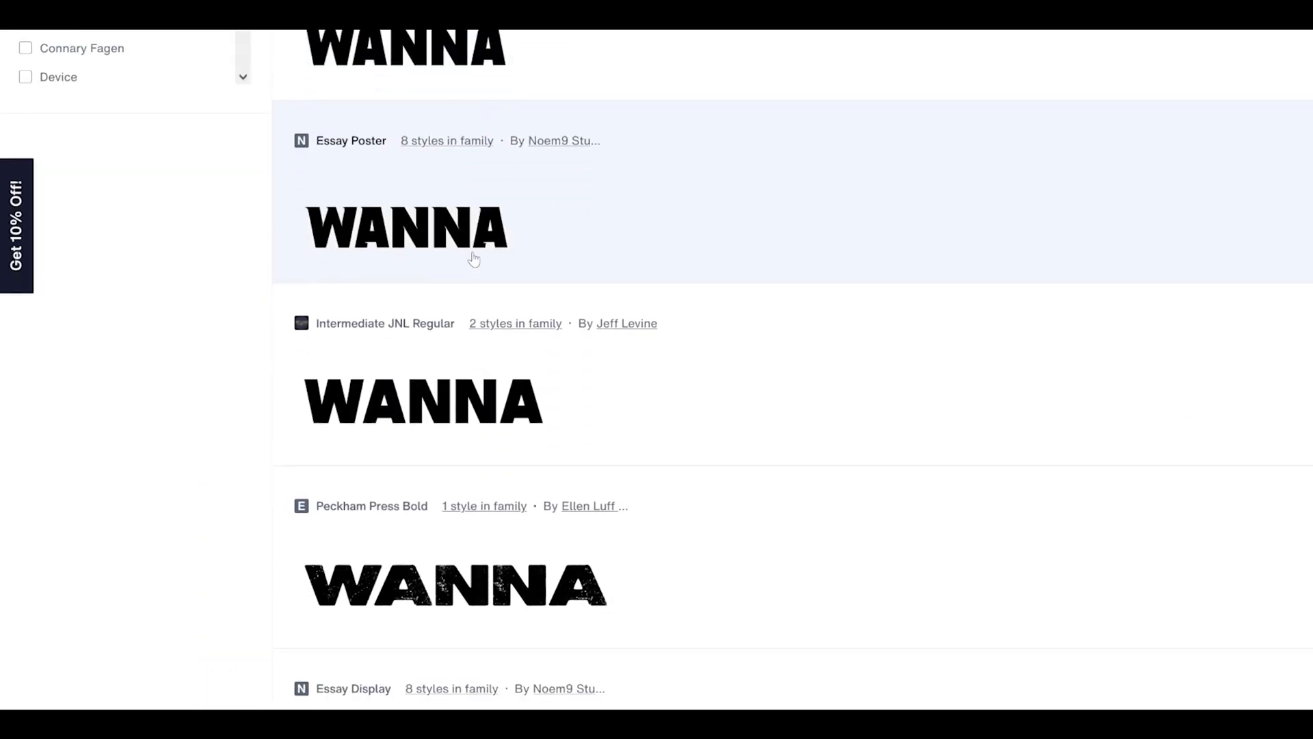